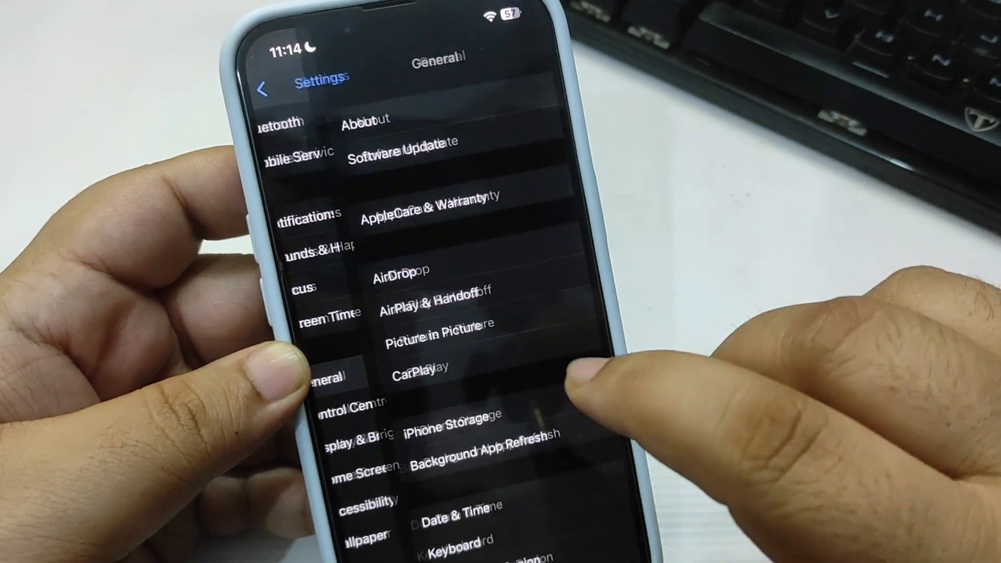
Step: Go into General settings to reach the device and software update information
left_click(396, 149)
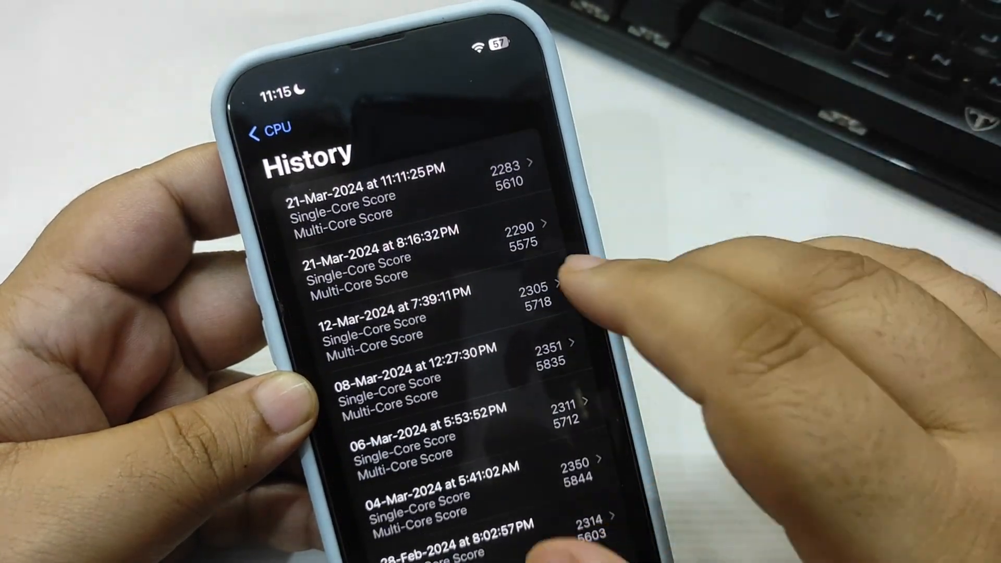
Step: View the 21-Mar-2024 run's multi-core score of 5610 against the iPhone 14 average of 5374
left_click(397, 186)
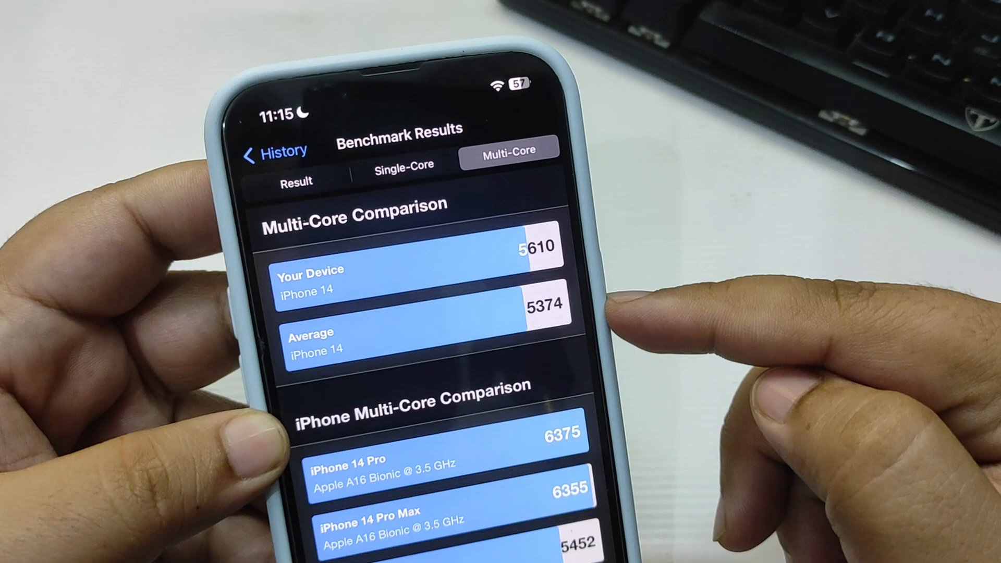
left_click(275, 152)
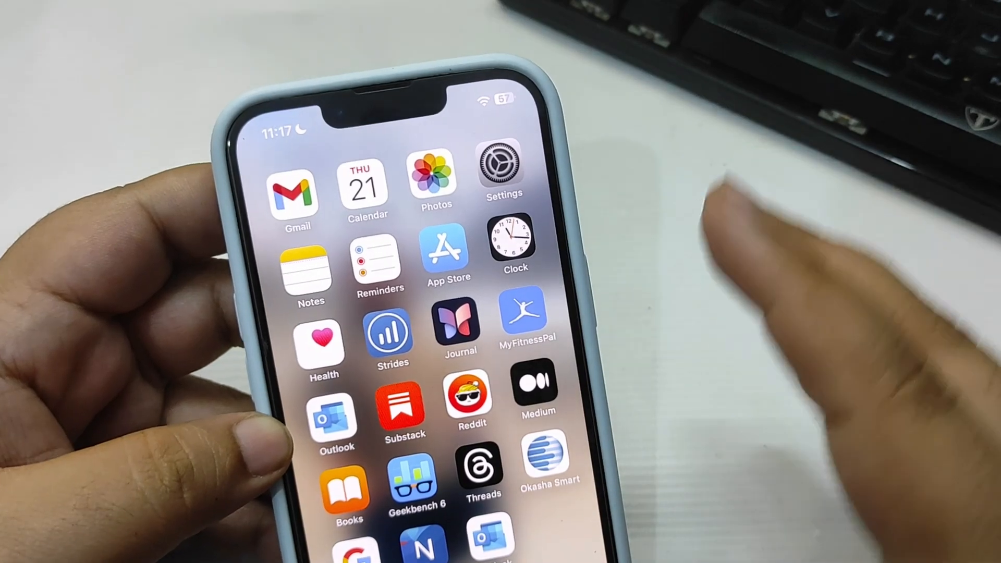
Step: Swipe to the home screen page with Spotify, Podcasts and the app folders
scroll("left", 3)
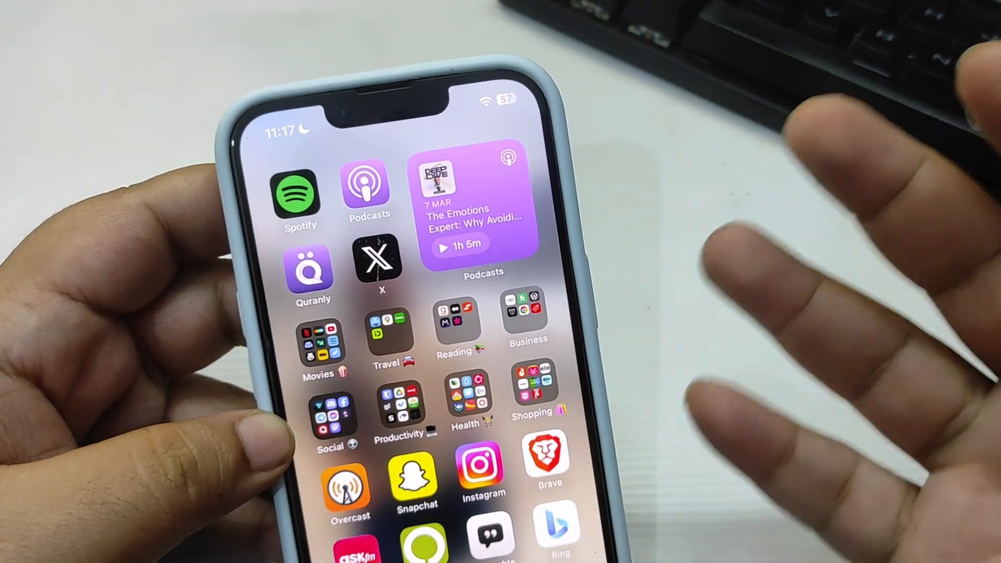